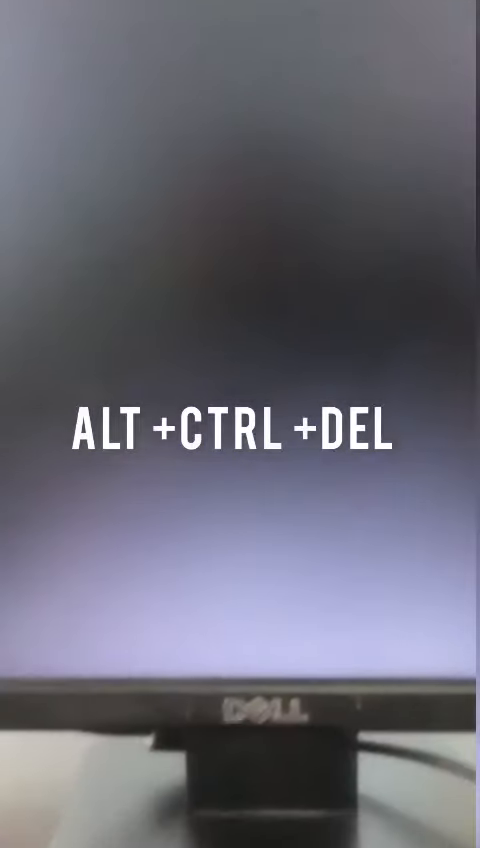
Bring up the Windows security options screen with Ctrl+Alt+Del from the black screen
key(ctrl+alt+delete)
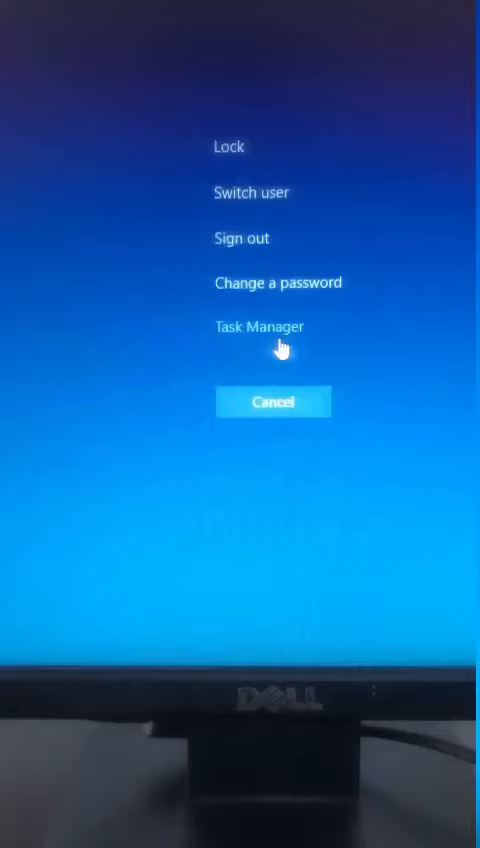
click(272, 400)
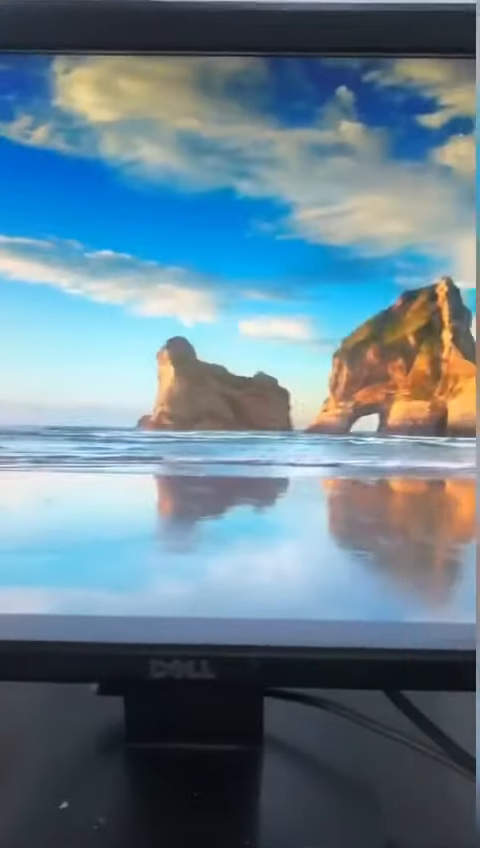